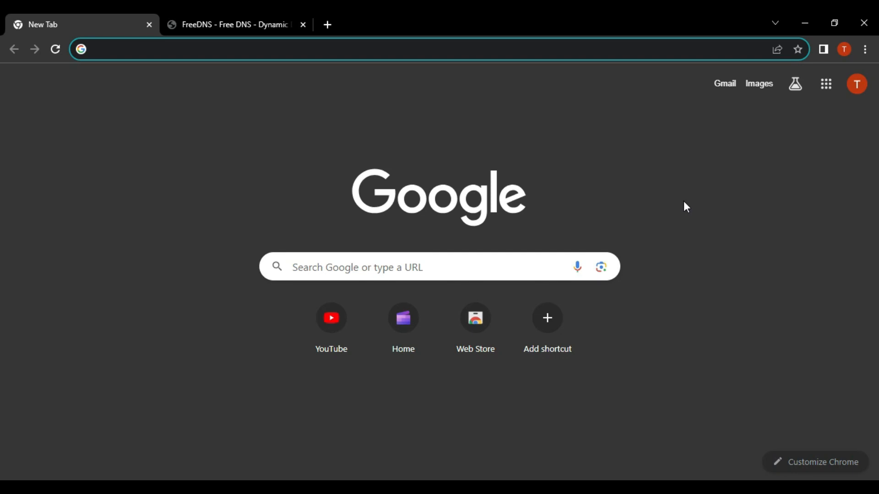
pyautogui.write('https://freedns.afraid.org/')
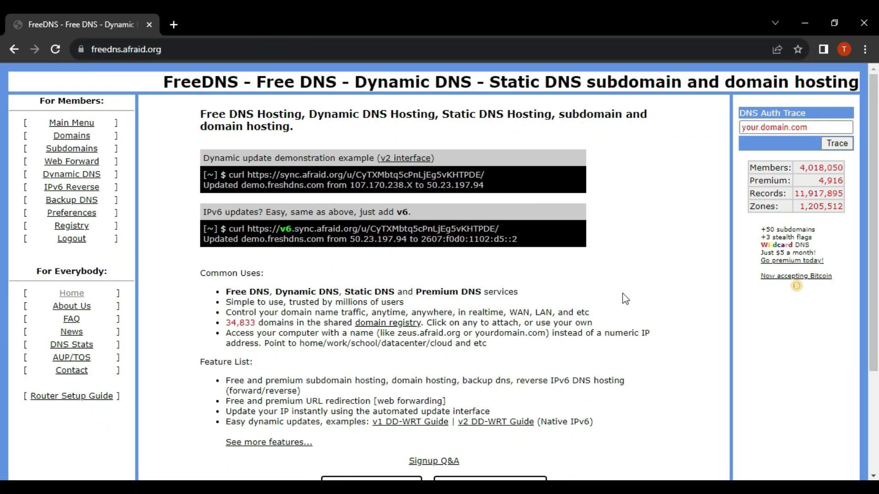
# Start the free Starter account sign-up from the home page
pyautogui.scroll(-3)
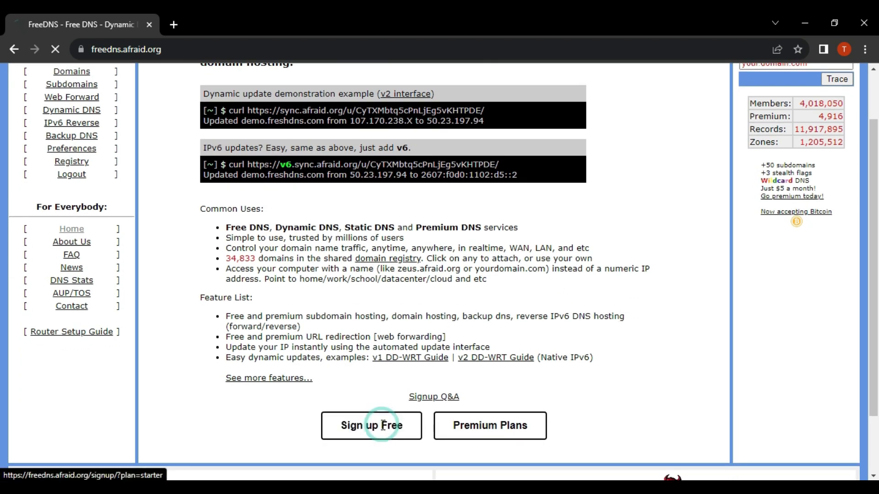
pyautogui.click(371, 426)
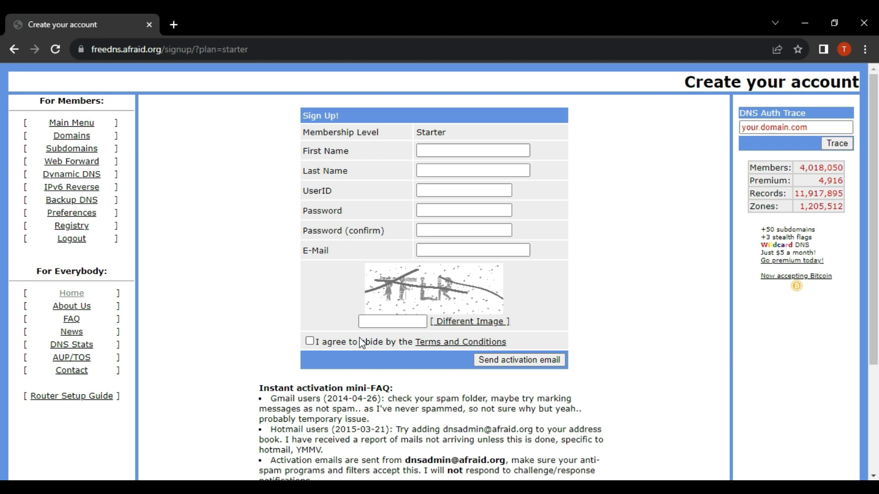
# Accept the terms and conditions on the account sign-up form
pyautogui.click(472, 150)
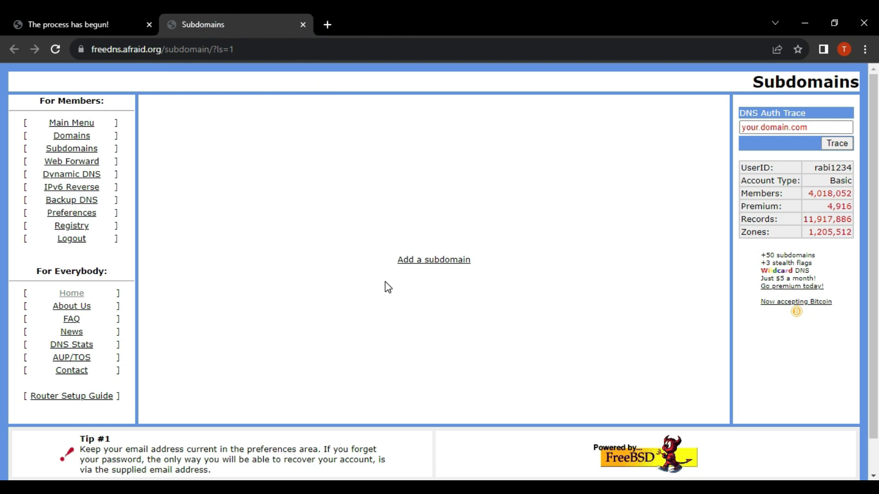
# Begin a new subdomain named 'rabi' and request the list of more available domains
pyautogui.click(433, 259)
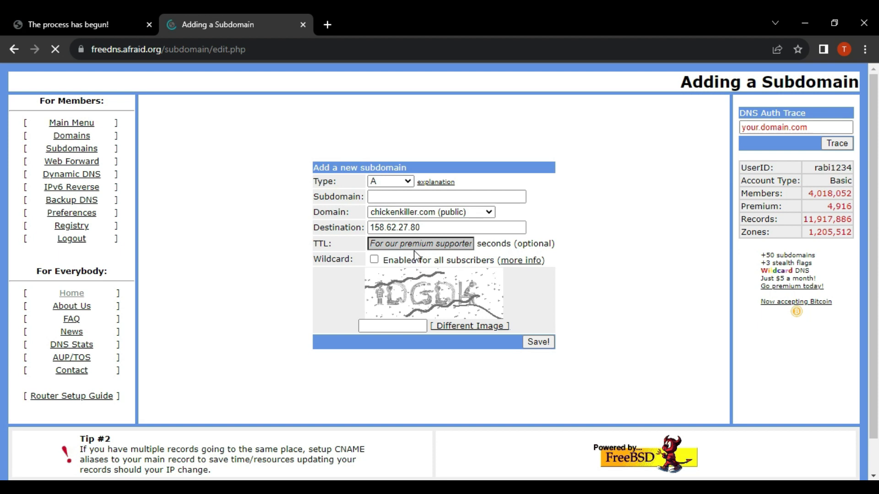
pyautogui.write('rabi')
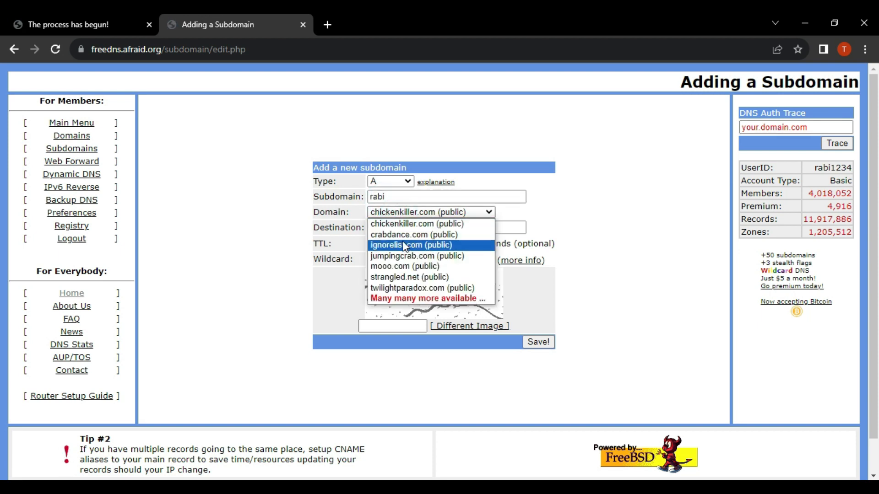
pyautogui.moveTo(417, 247)
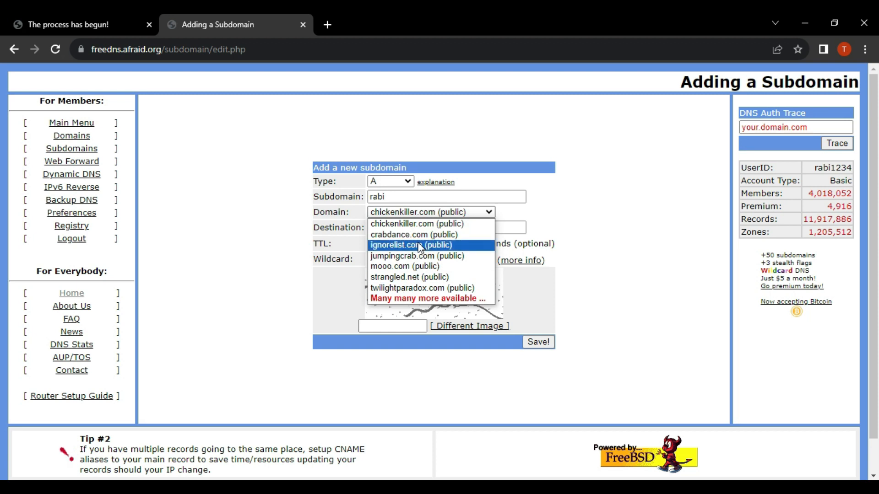
pyautogui.moveTo(408, 299)
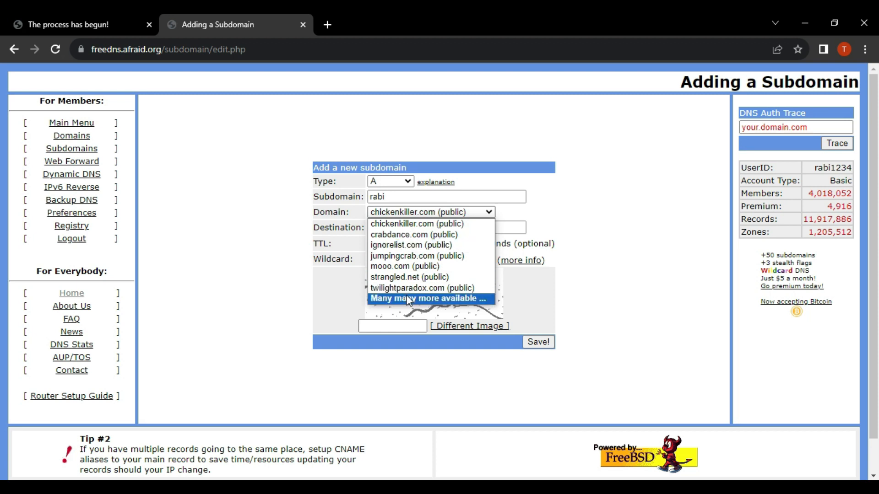
pyautogui.click(538, 342)
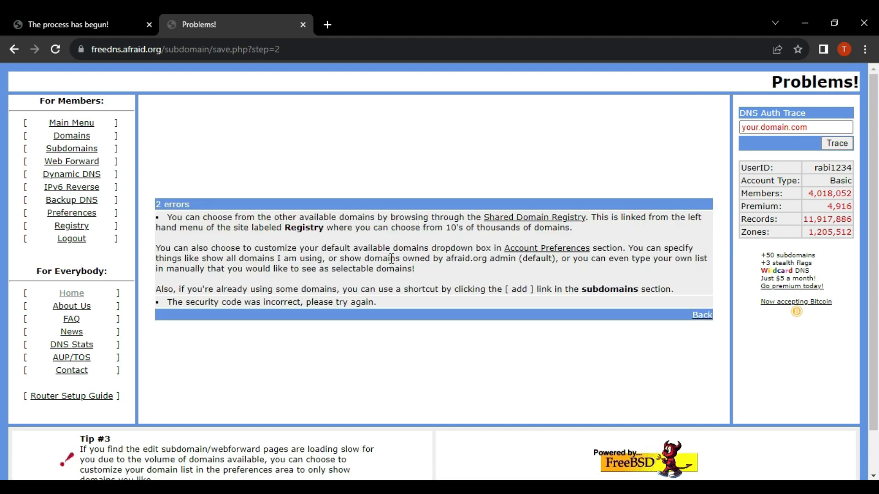
# Choose my.to from the Shared Domain Registry for rabi and enter security code VFLL
pyautogui.click(534, 218)
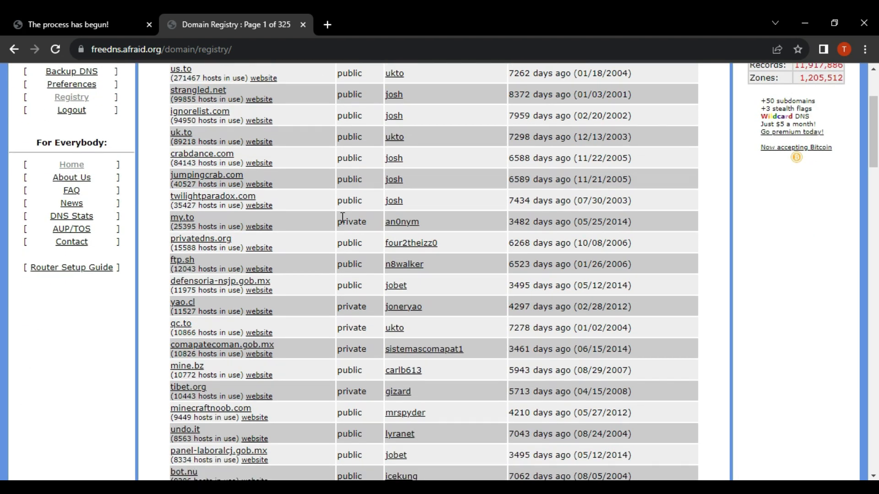
pyautogui.scroll(-3)
pyautogui.write('V')
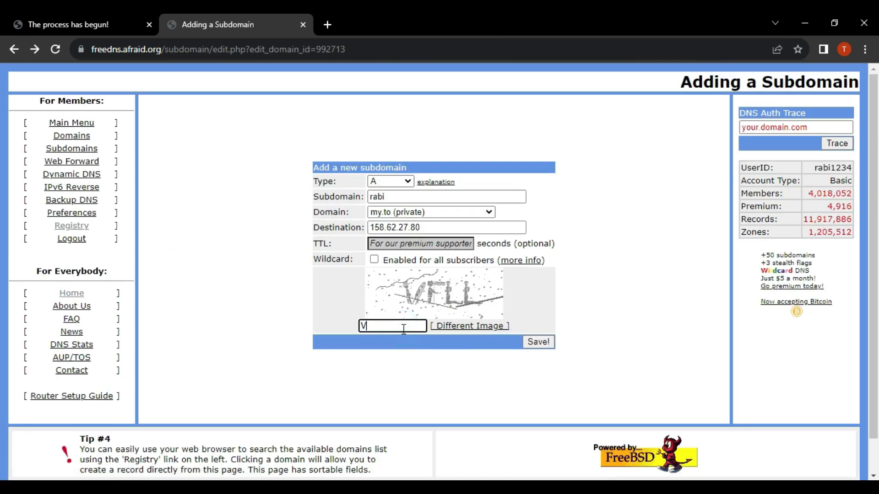
pyautogui.write('FLL')
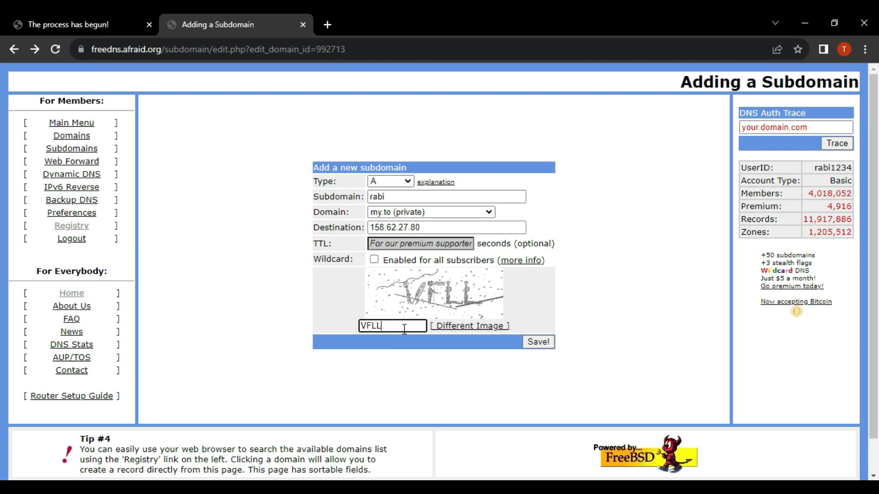